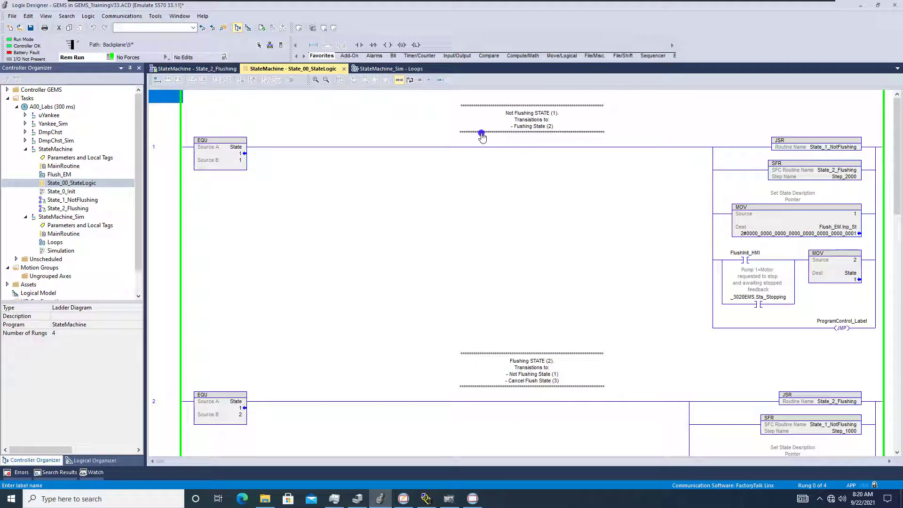
pyautogui.moveTo(462, 135)
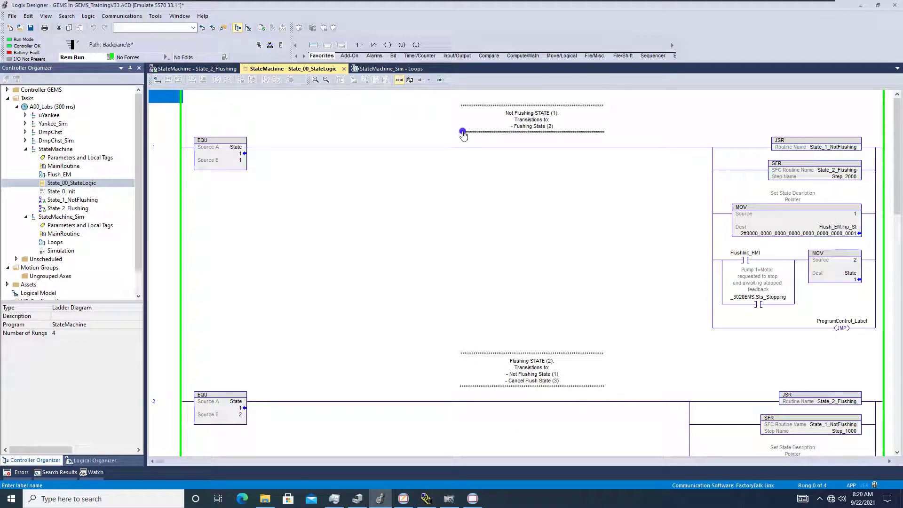
pyautogui.moveTo(401, 167)
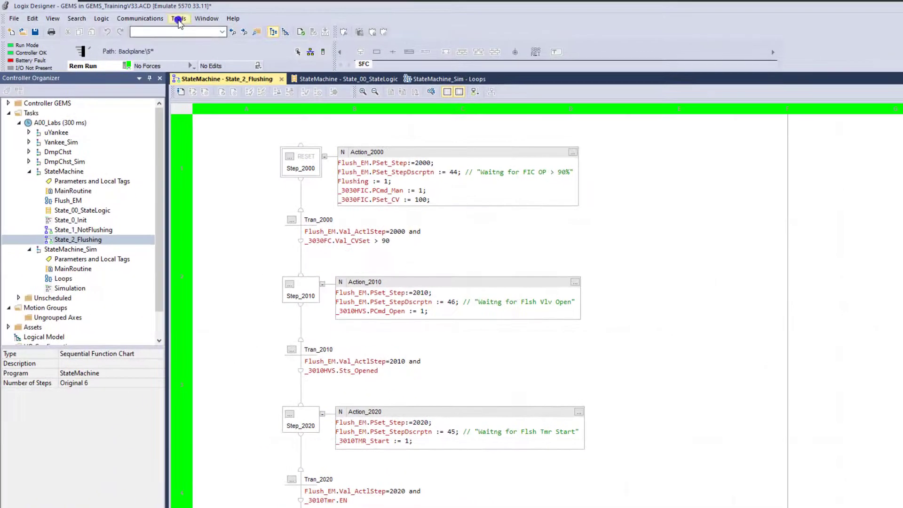
# In Workstation Options, SFC Editor Font/Color, change the action header colour and apply it
pyautogui.click(178, 18)
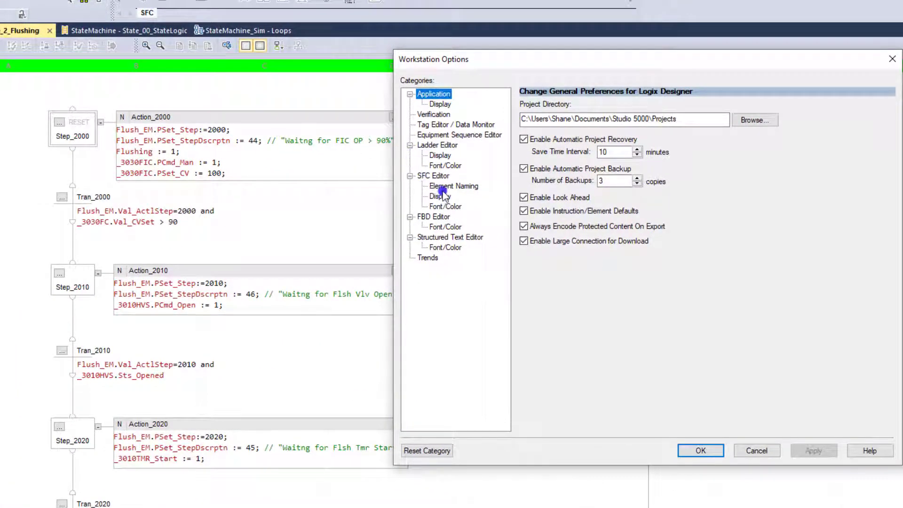
pyautogui.click(445, 206)
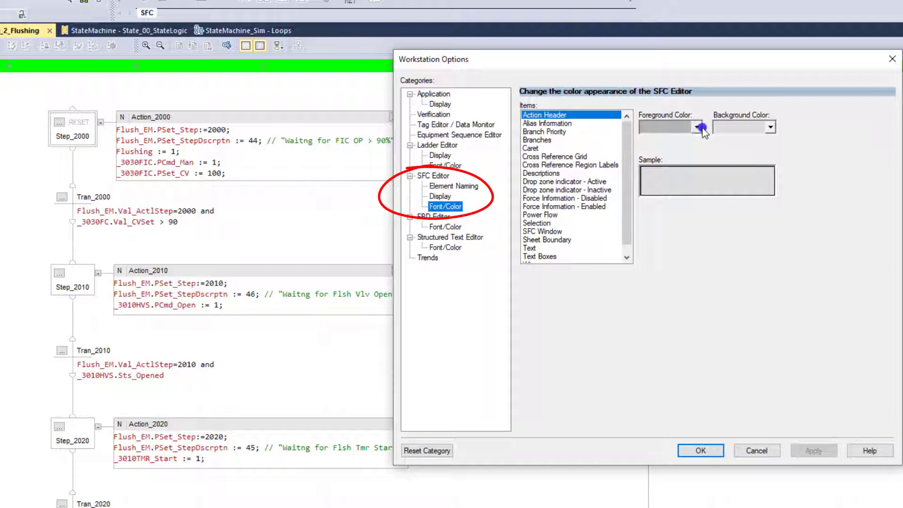
pyautogui.click(697, 126)
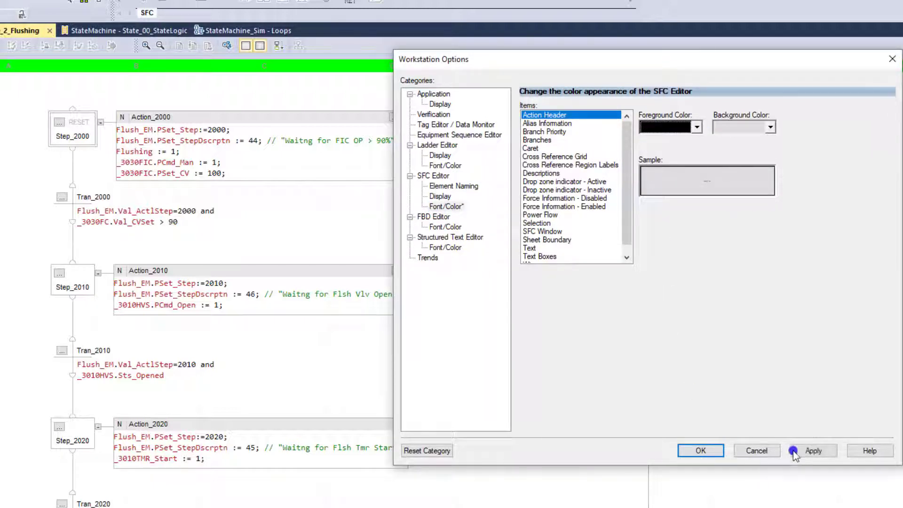
pyautogui.click(812, 450)
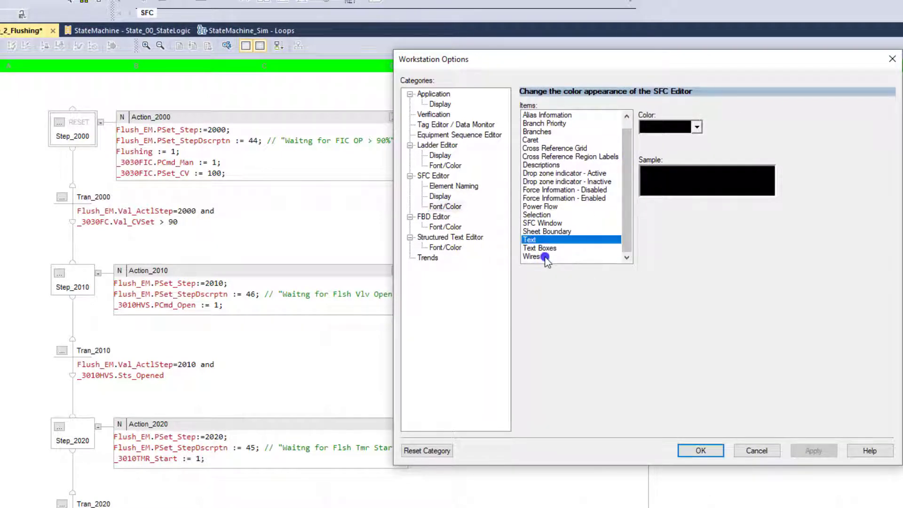
# Set the SFC editor's Wires and Text Boxes colour to blue
pyautogui.click(539, 247)
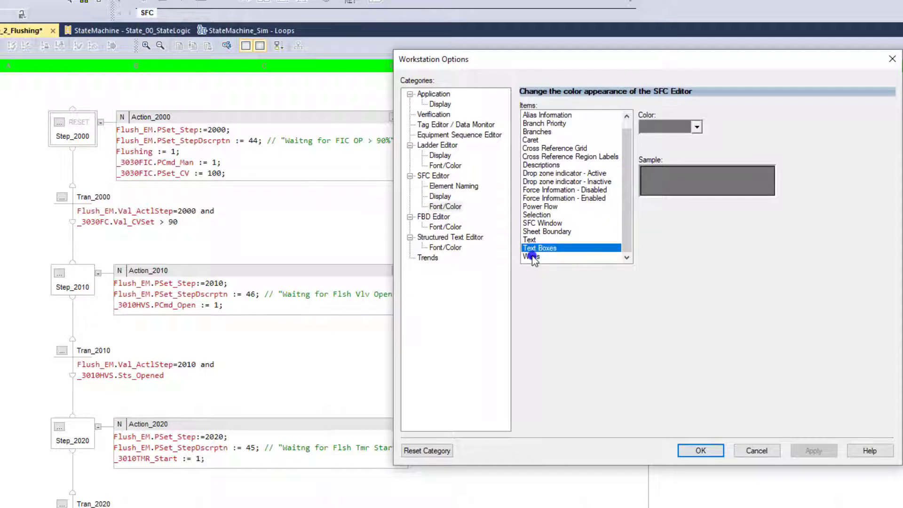
pyautogui.click(530, 255)
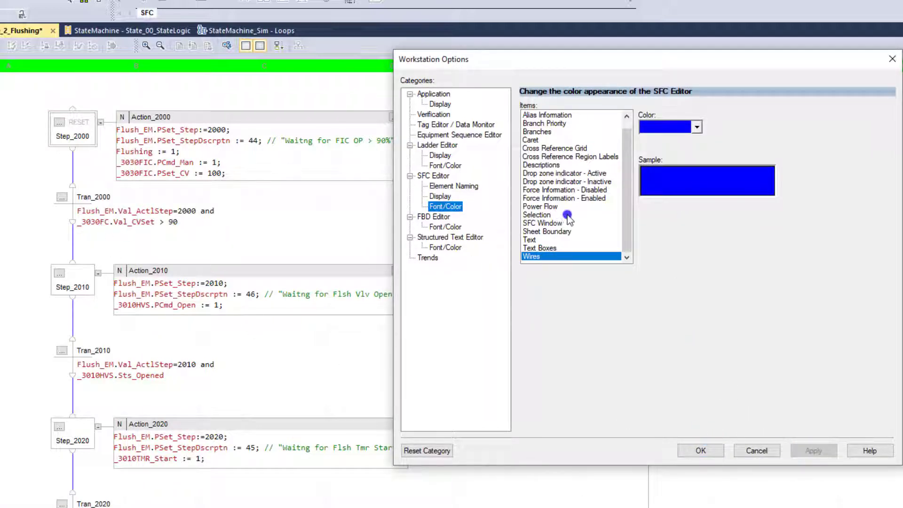
pyautogui.click(540, 247)
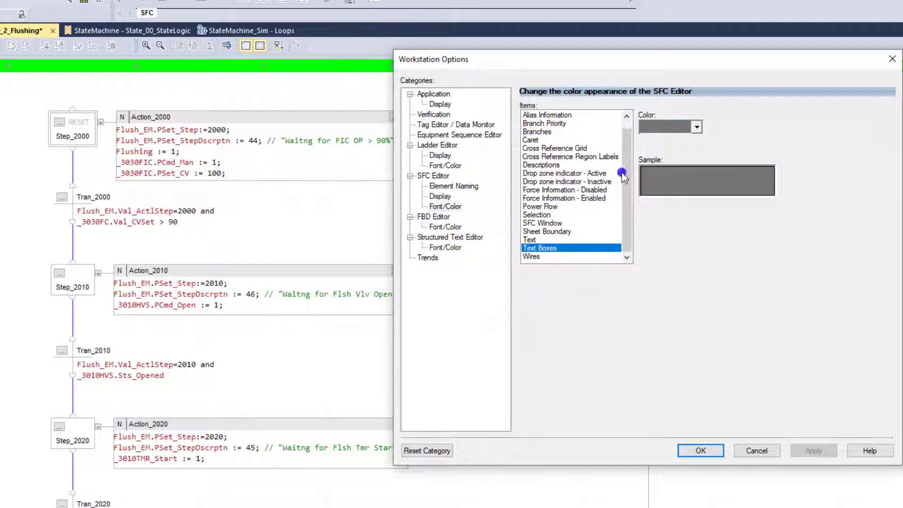
pyautogui.click(696, 126)
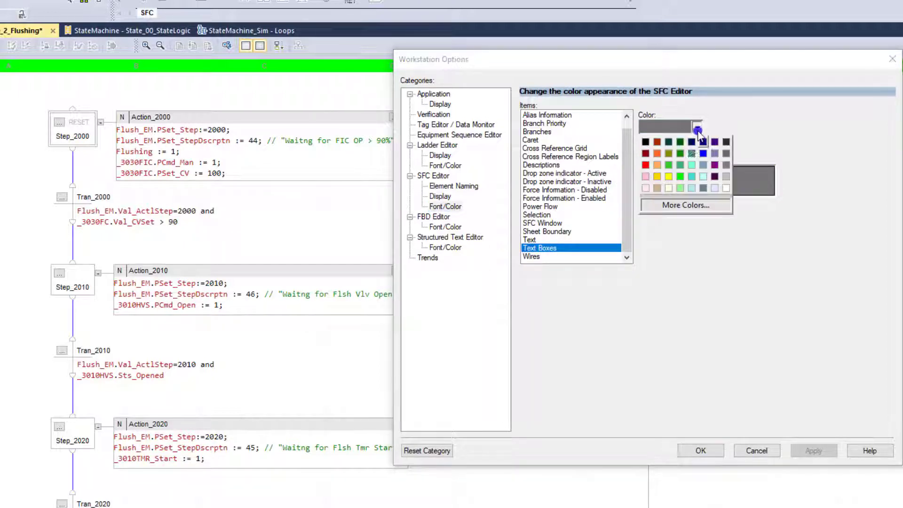
pyautogui.click(698, 132)
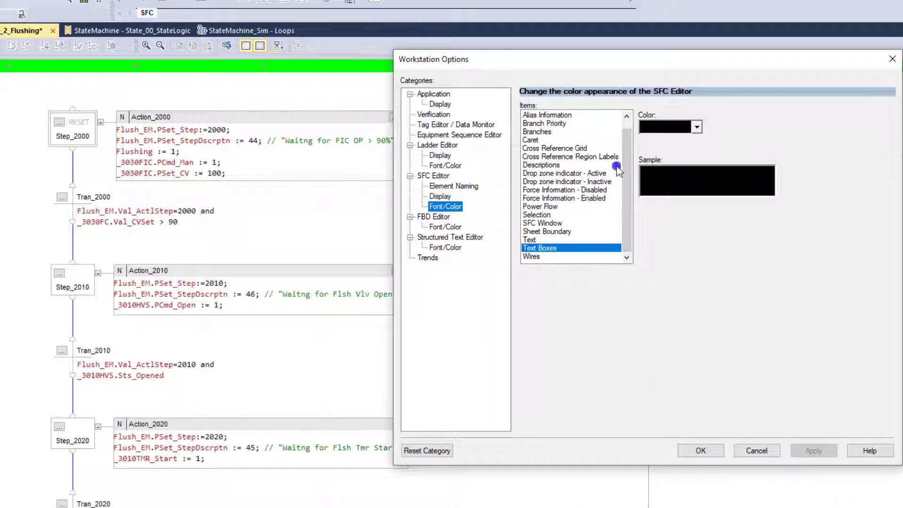
pyautogui.click(695, 126)
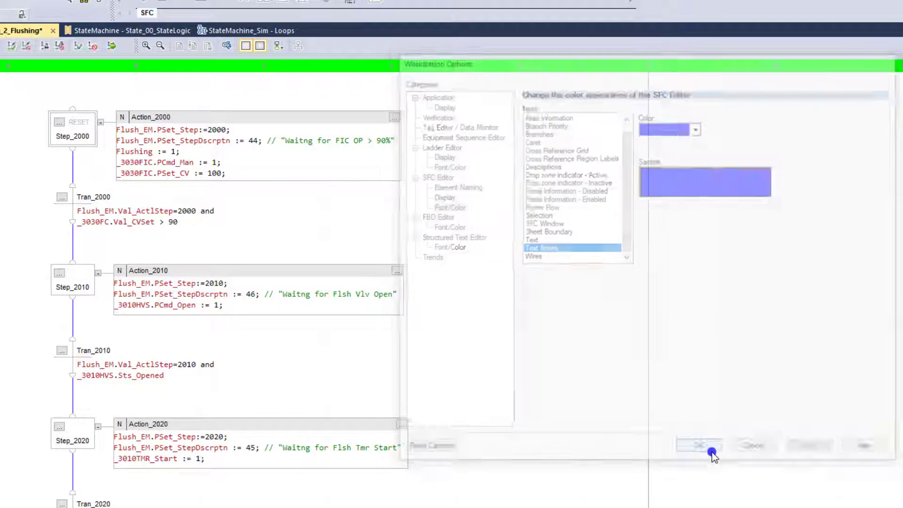
# Confirm the colour settings with OK and select the first step and its action in the SFC
pyautogui.click(698, 444)
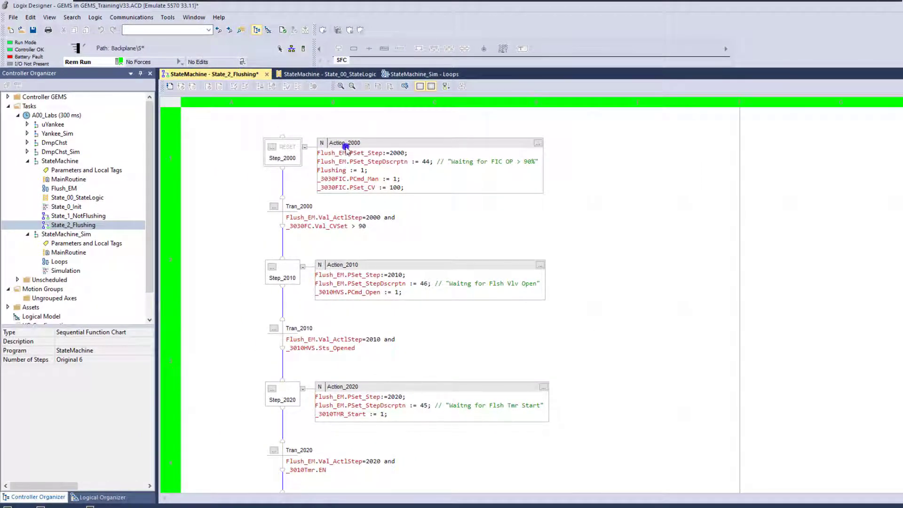
pyautogui.click(282, 157)
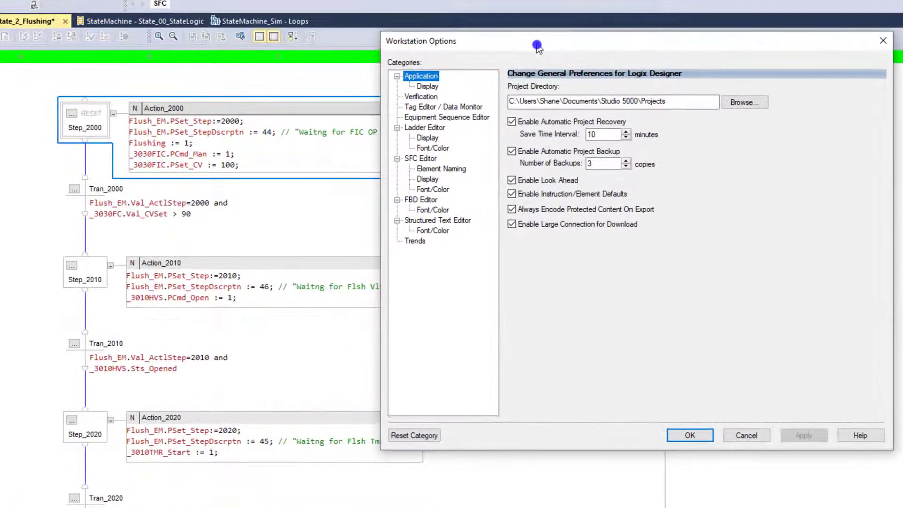
# Set the SFC Window foreground colour to blue, apply it and confirm with OK
pyautogui.click(433, 193)
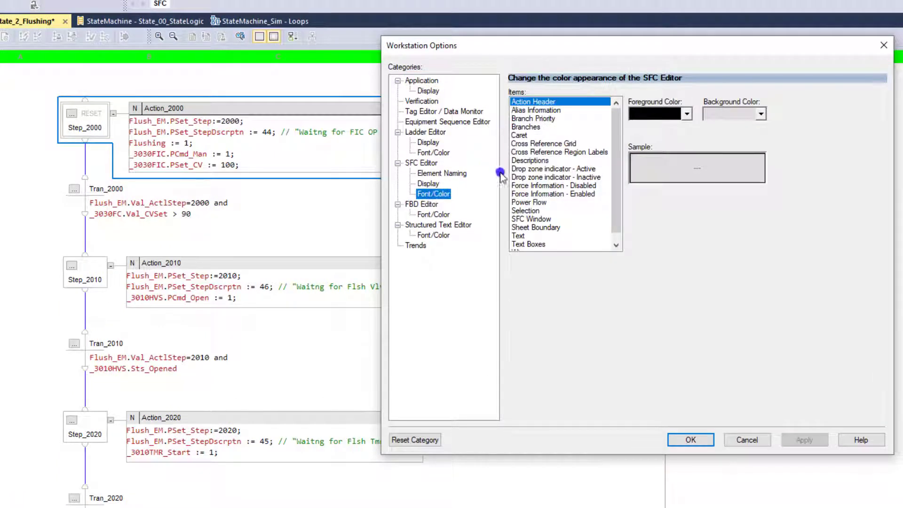
pyautogui.click(531, 219)
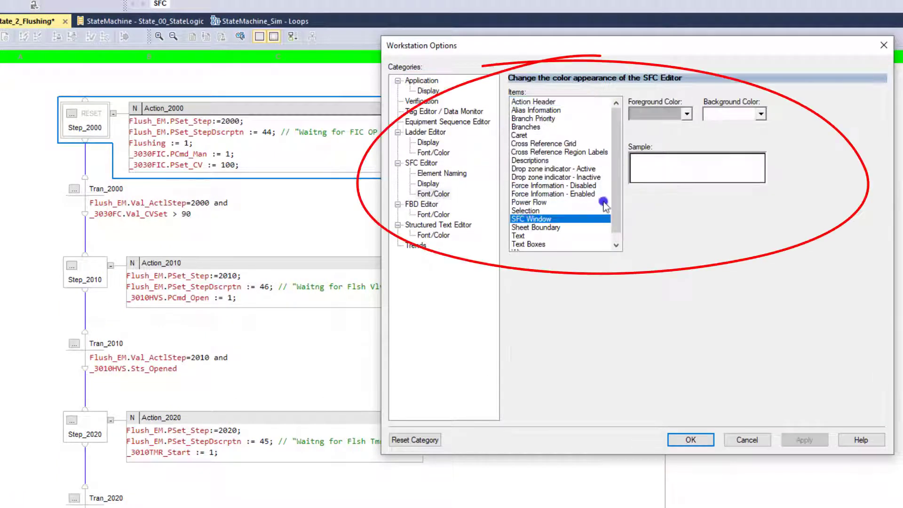
pyautogui.click(685, 113)
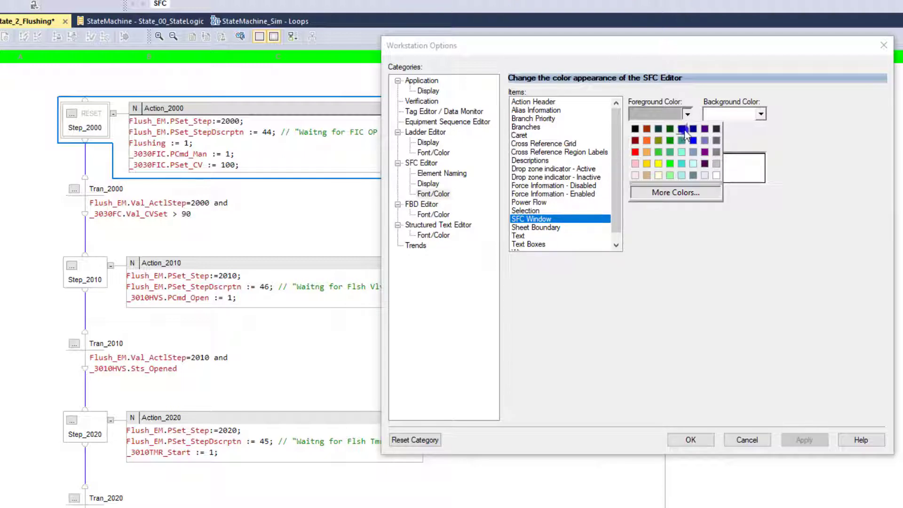
pyautogui.click(685, 134)
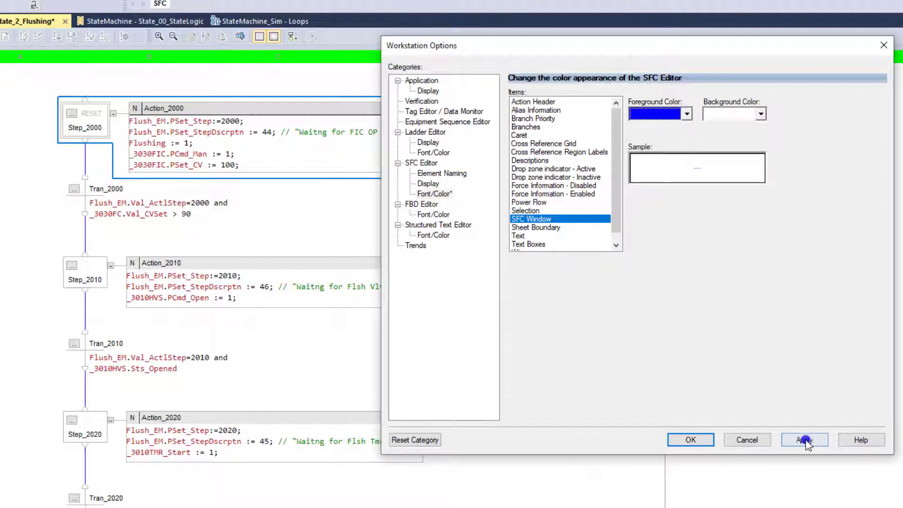
pyautogui.click(804, 439)
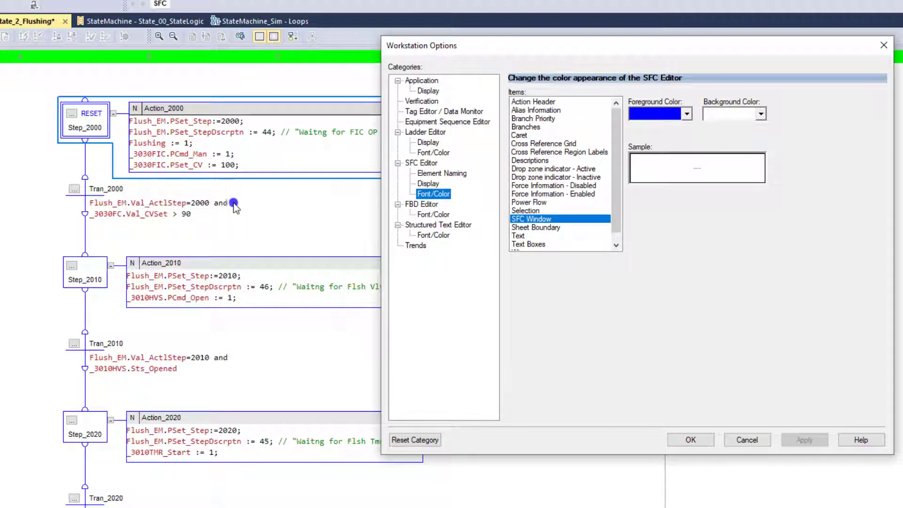
pyautogui.moveTo(342, 217)
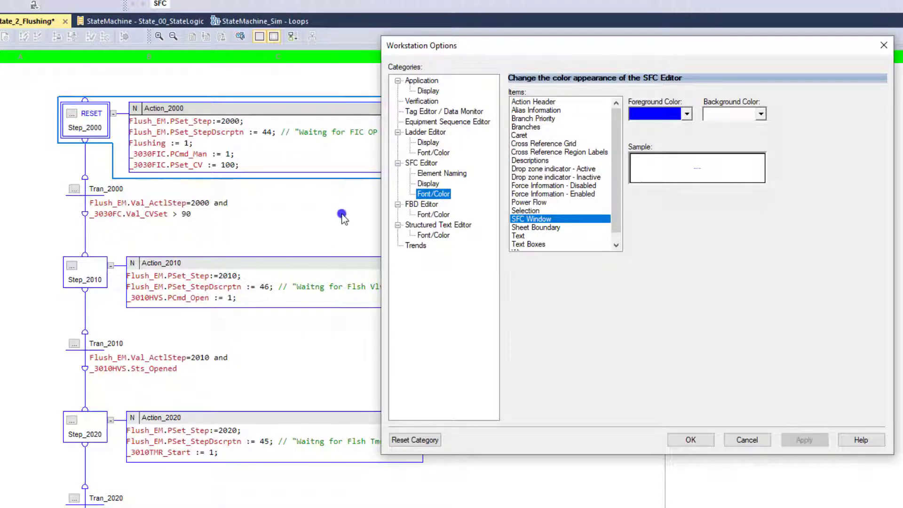
pyautogui.click(745, 440)
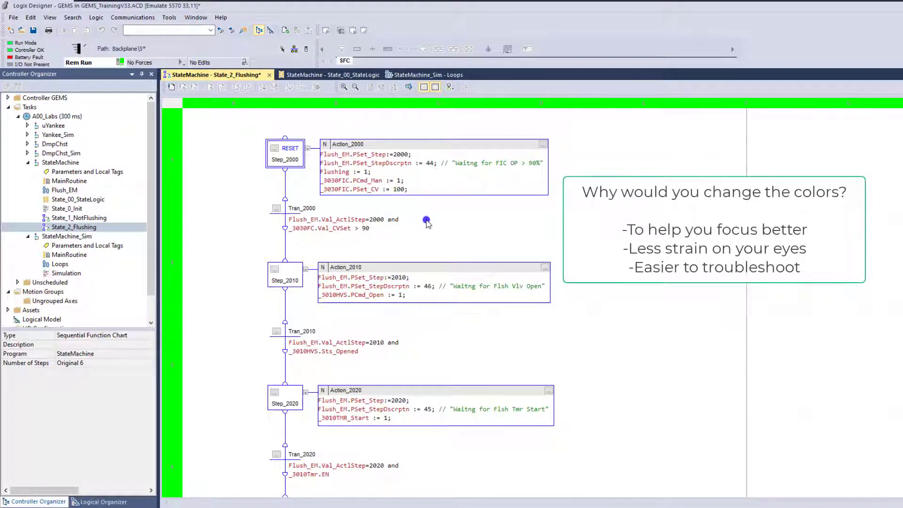
# Scroll the StateMachine_Sim Loops function block diagram down to the flush valve sheet
pyautogui.scroll(-3)
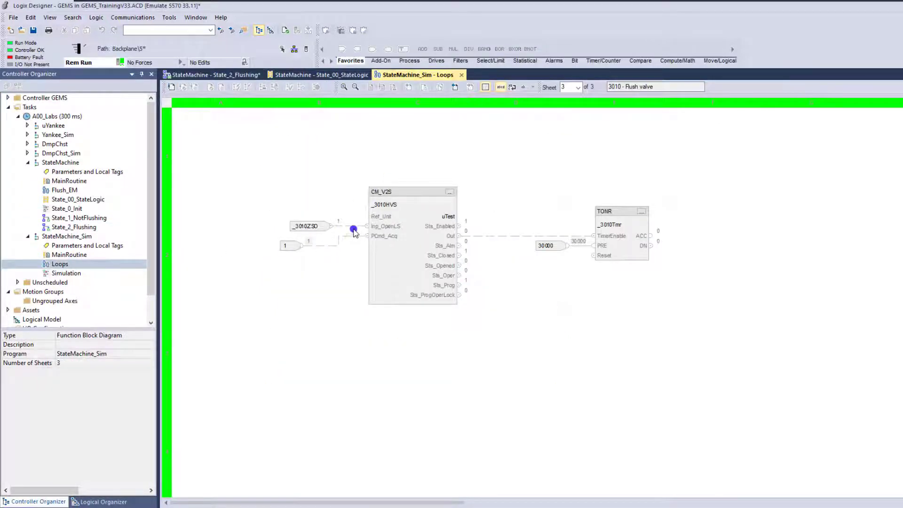
pyautogui.moveTo(242, 95)
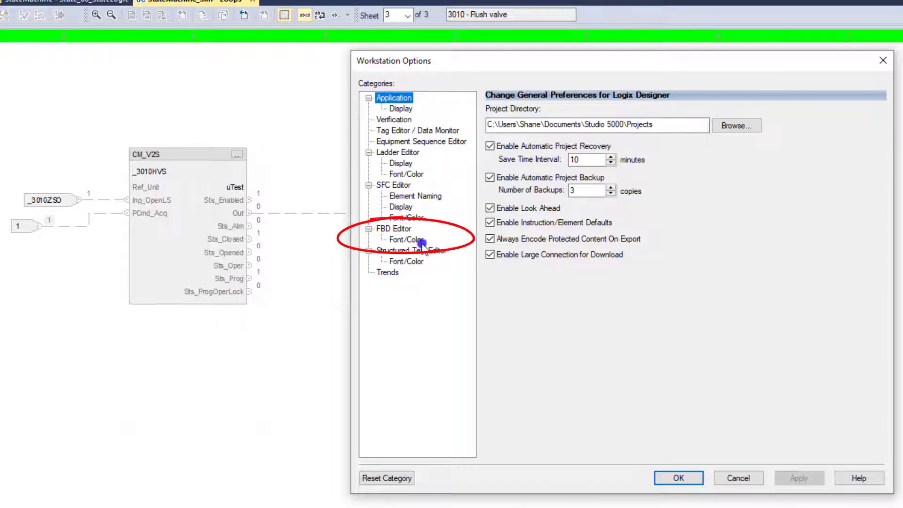
# In FBD Editor Font/Color, set the Wires colour to blue and apply it
pyautogui.click(406, 239)
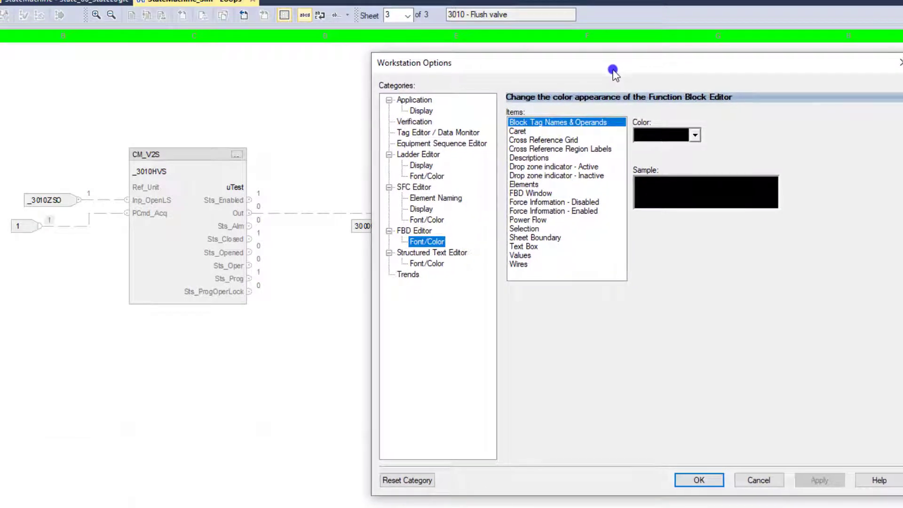
pyautogui.moveTo(606, 75)
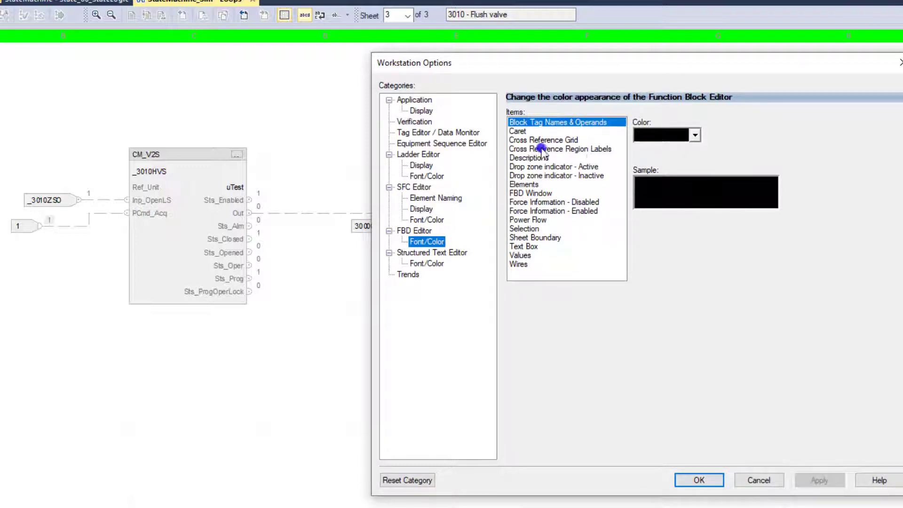
pyautogui.click(519, 263)
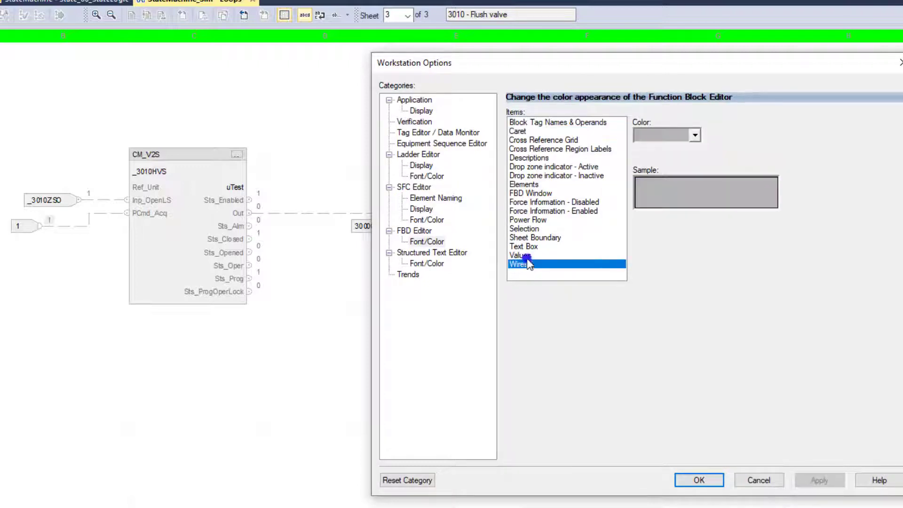
pyautogui.click(694, 134)
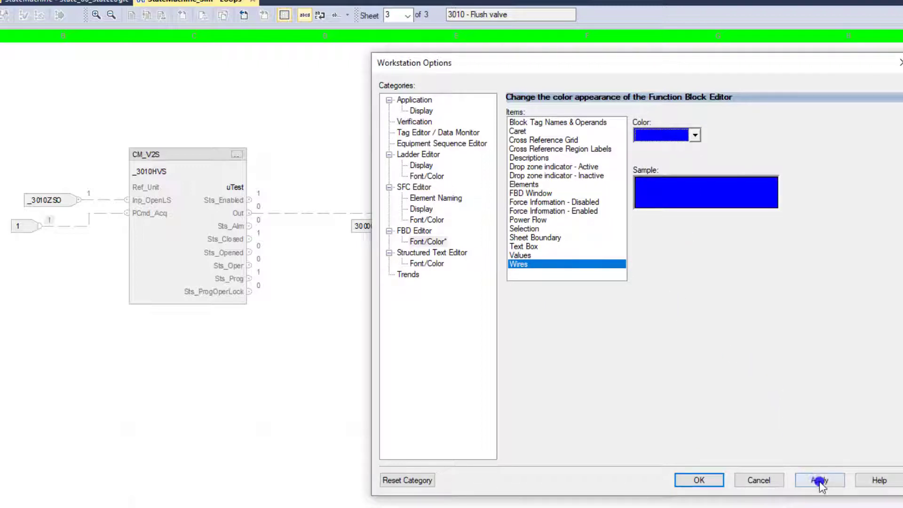
pyautogui.click(819, 480)
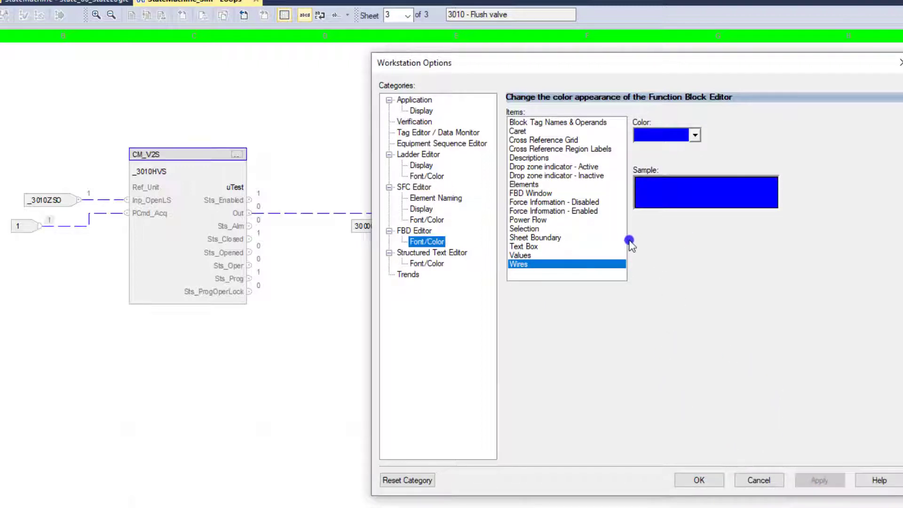
# Set the FBD Values colour to blue
pyautogui.click(520, 255)
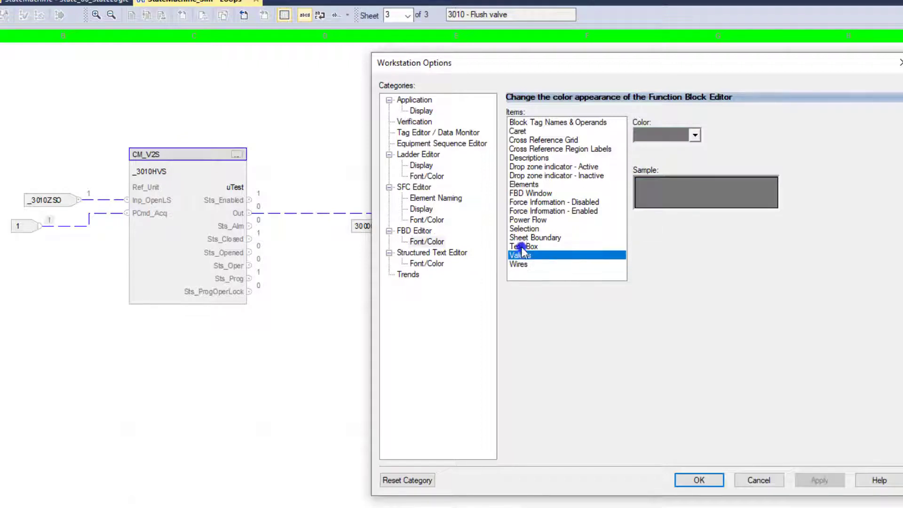
pyautogui.click(694, 135)
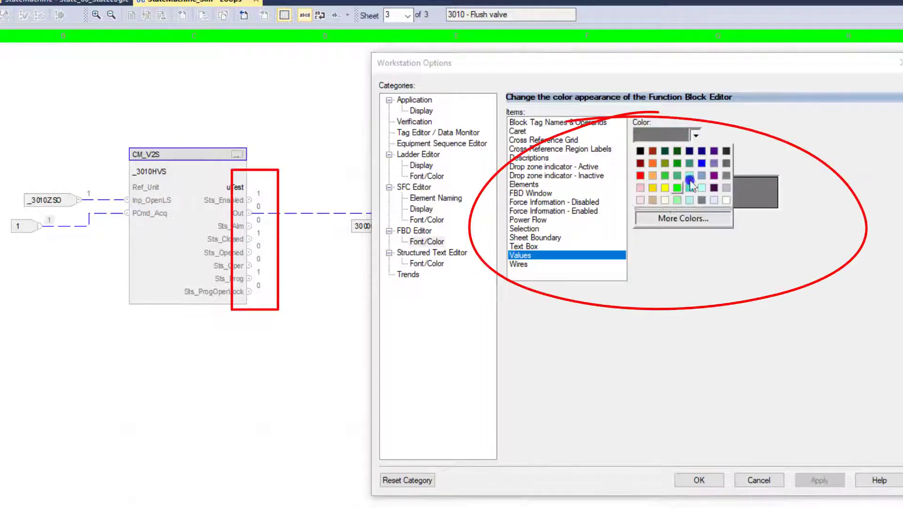
pyautogui.click(689, 183)
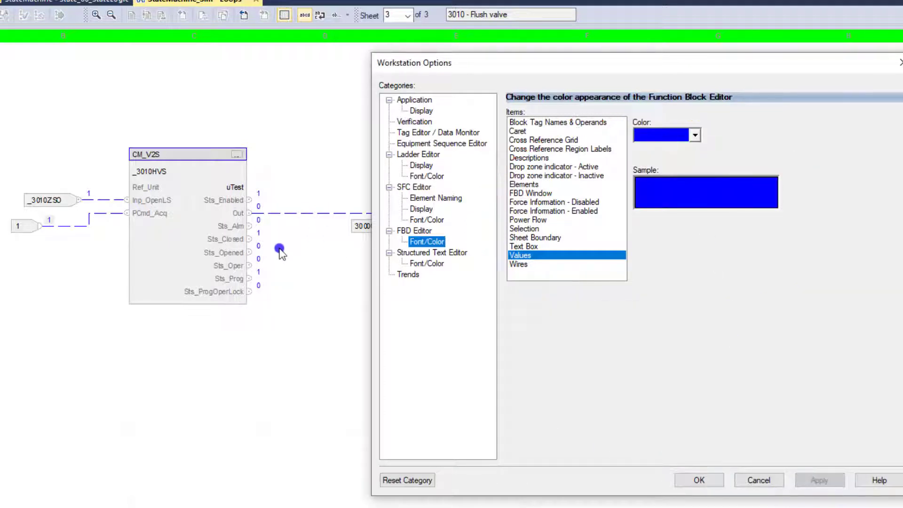
pyautogui.moveTo(474, 217)
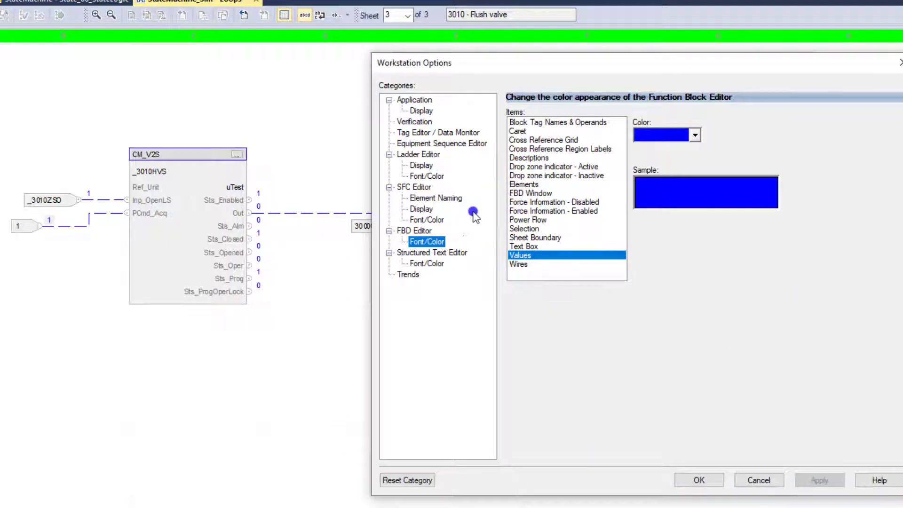
# Make Text Box and FBD Window foreground black, checking the Selection colour along the way
pyautogui.click(524, 246)
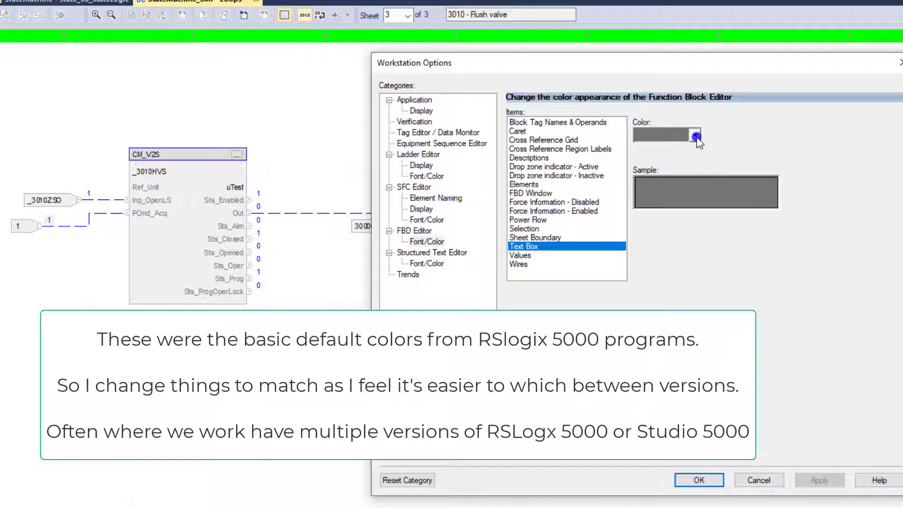
pyautogui.click(696, 135)
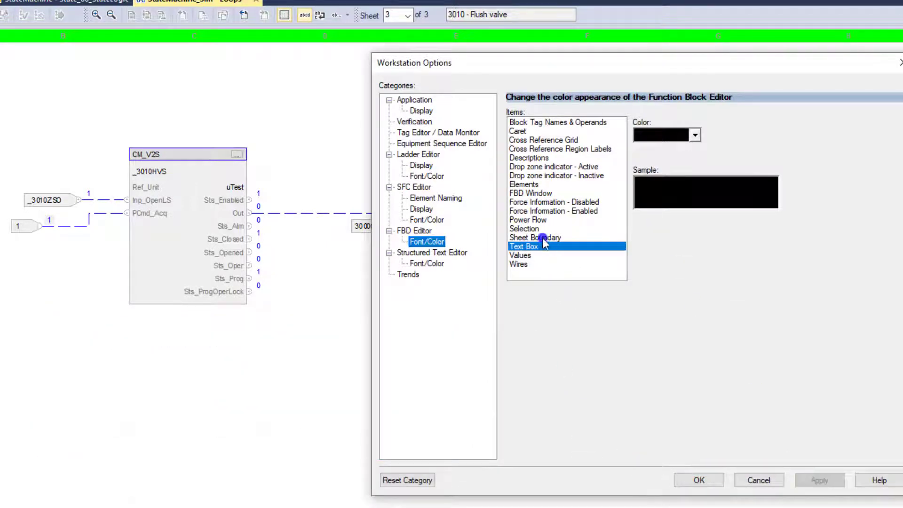
pyautogui.click(524, 229)
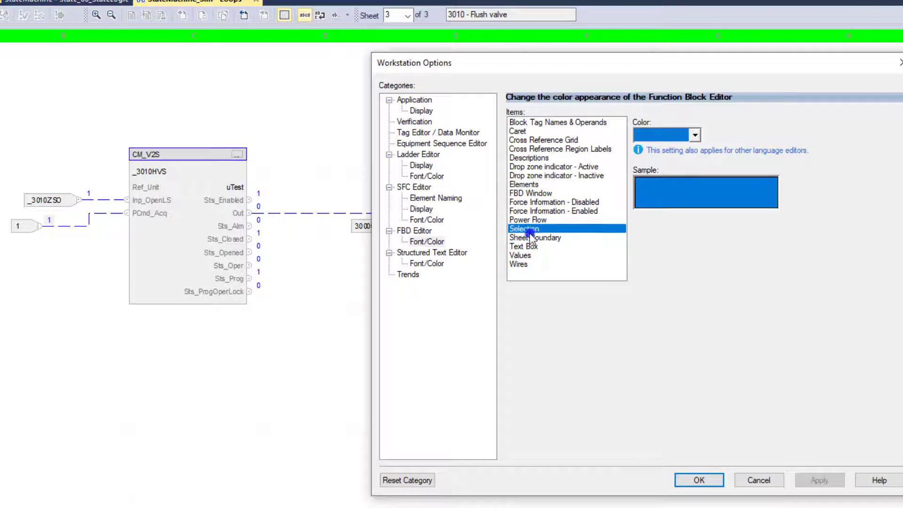
pyautogui.click(527, 219)
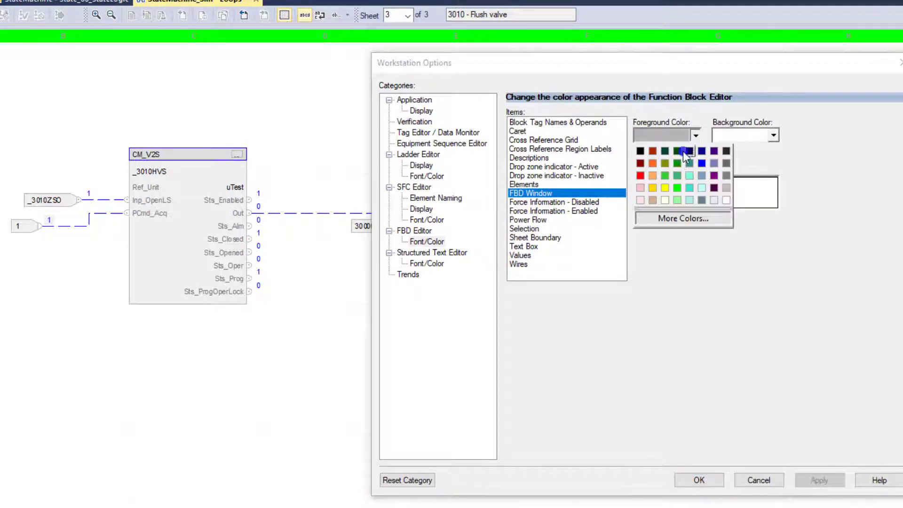
pyautogui.click(819, 480)
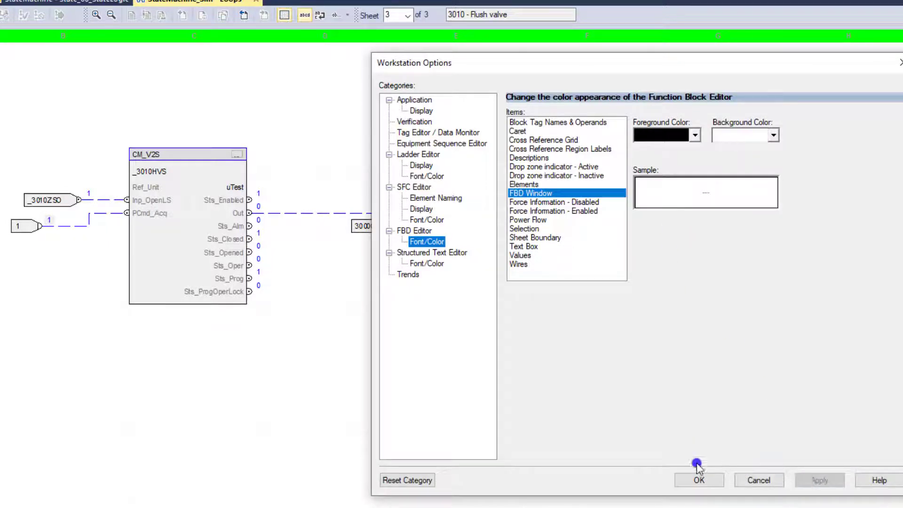
# Close the options, reopen them and return to the FBD Window colour setting
pyautogui.click(698, 479)
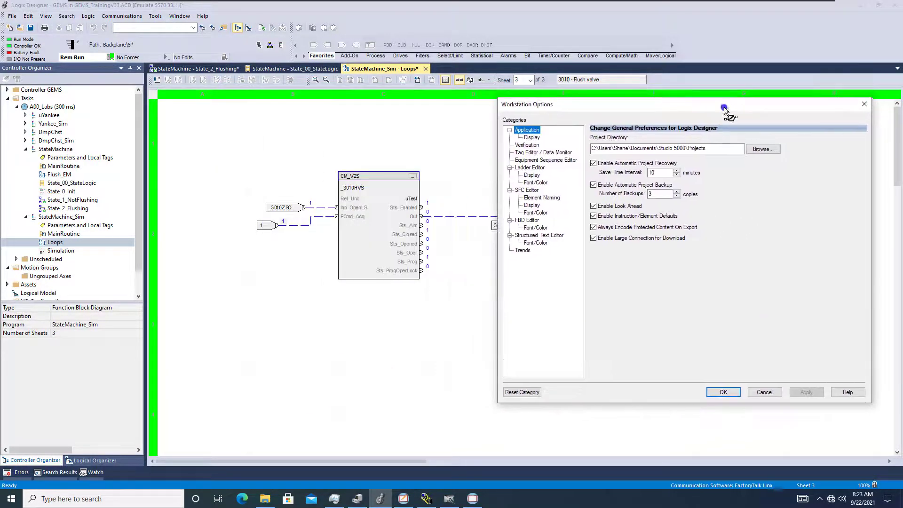
pyautogui.click(535, 243)
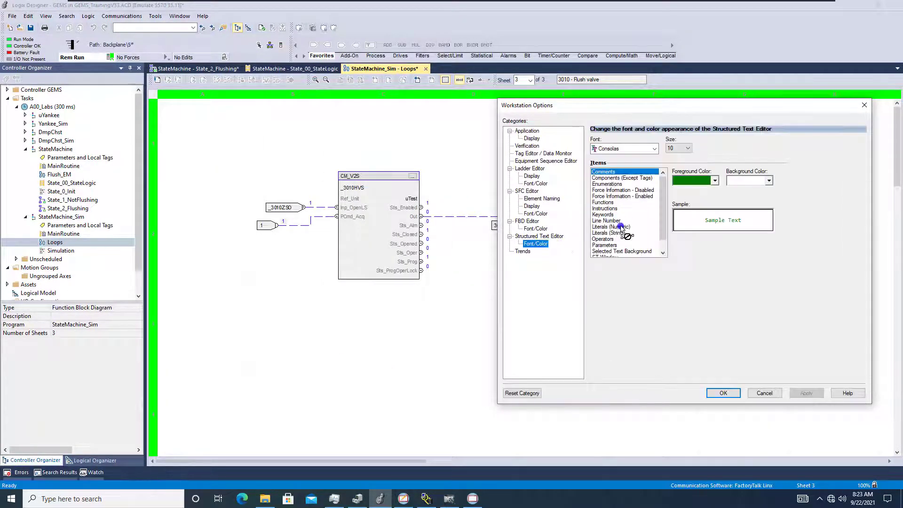
pyautogui.click(535, 229)
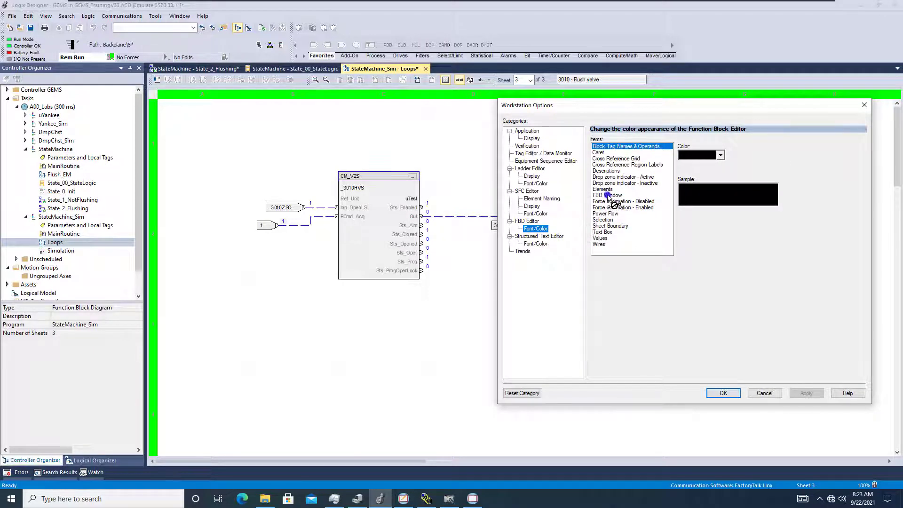
pyautogui.click(607, 195)
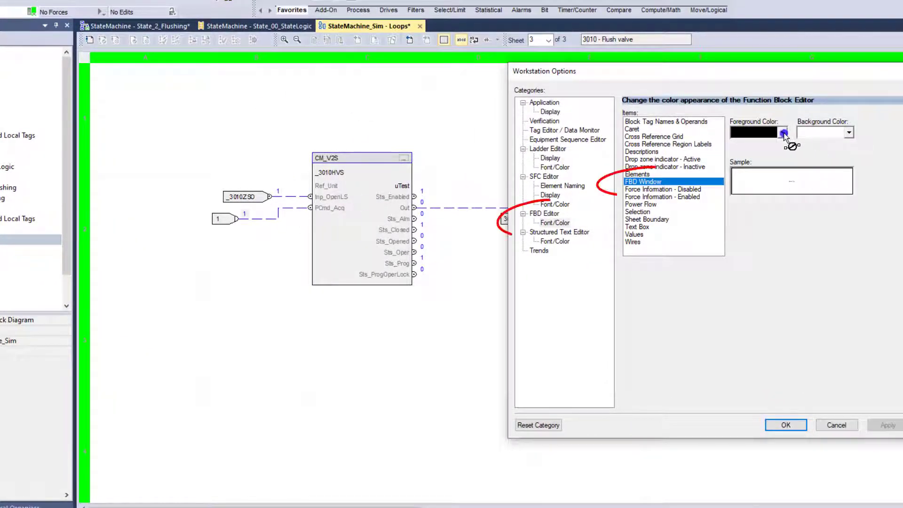
# Set the FBD Window foreground colour to blue and confirm with OK
pyautogui.click(782, 133)
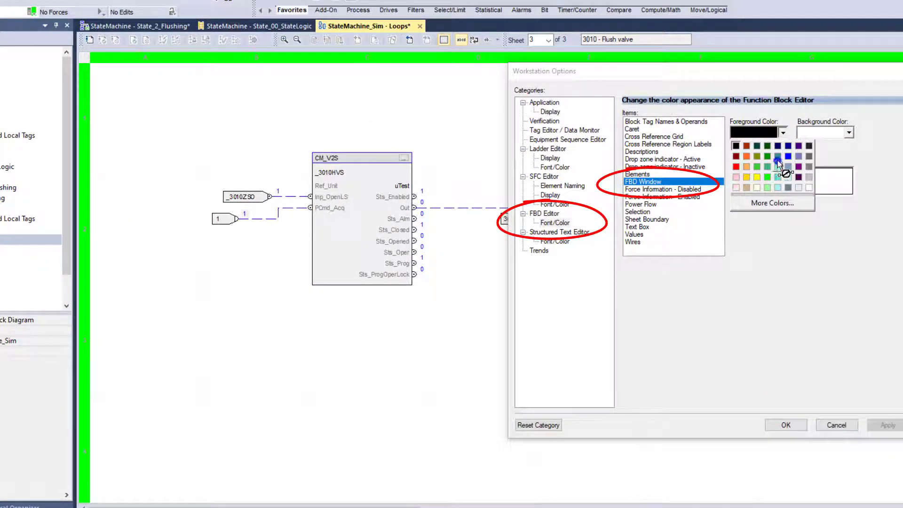
pyautogui.click(778, 156)
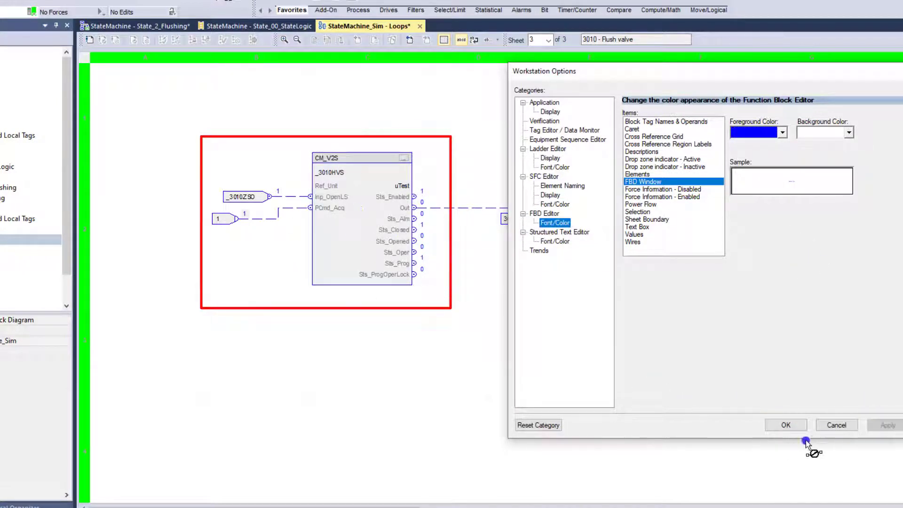
pyautogui.click(784, 424)
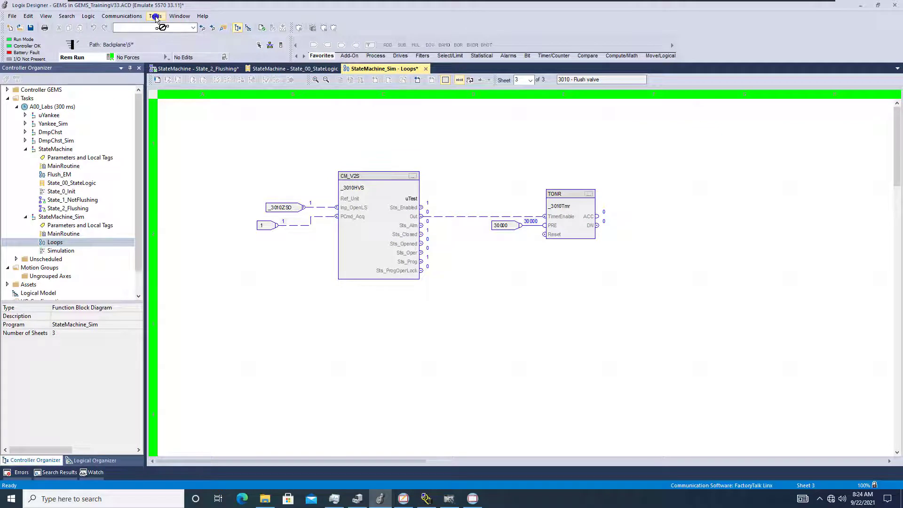
pyautogui.click(154, 16)
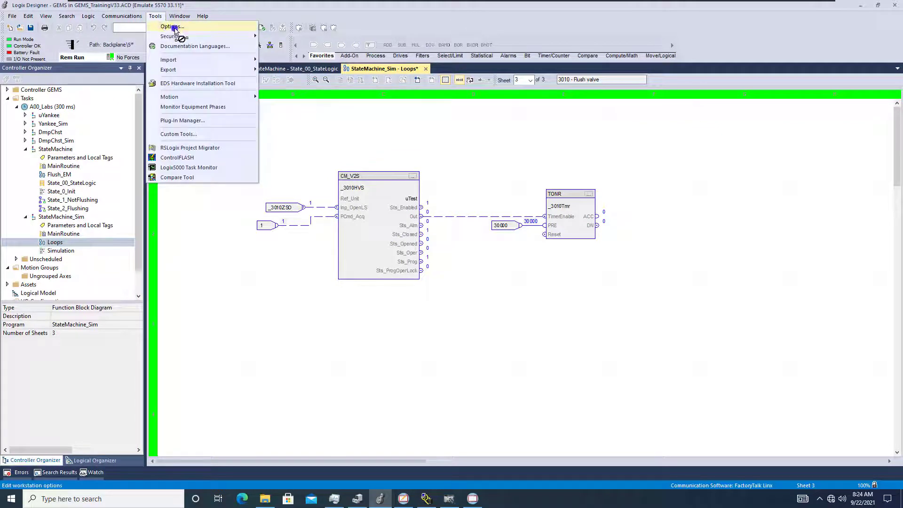
pyautogui.click(171, 26)
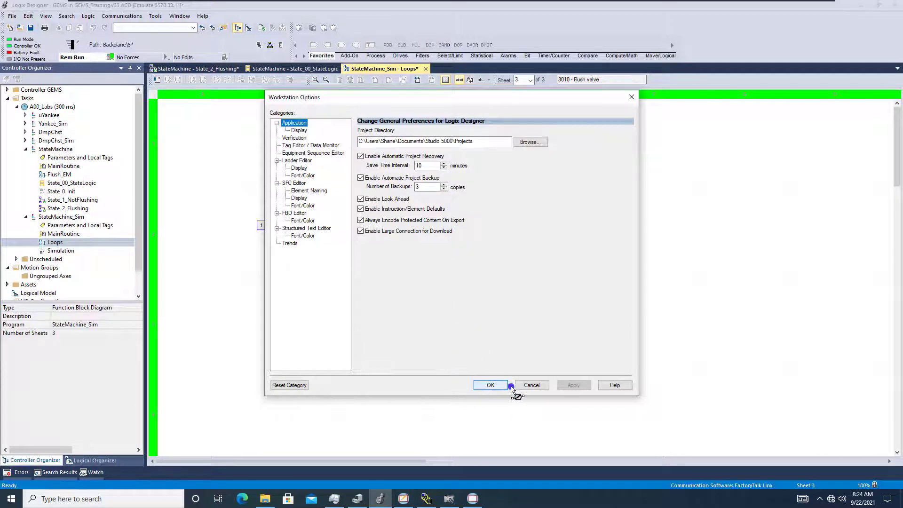
pyautogui.click(489, 385)
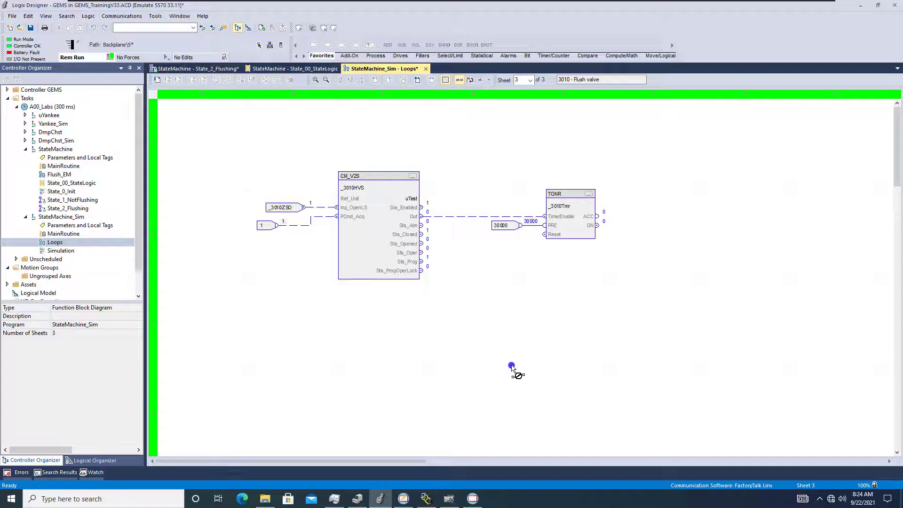
pyautogui.moveTo(516, 360)
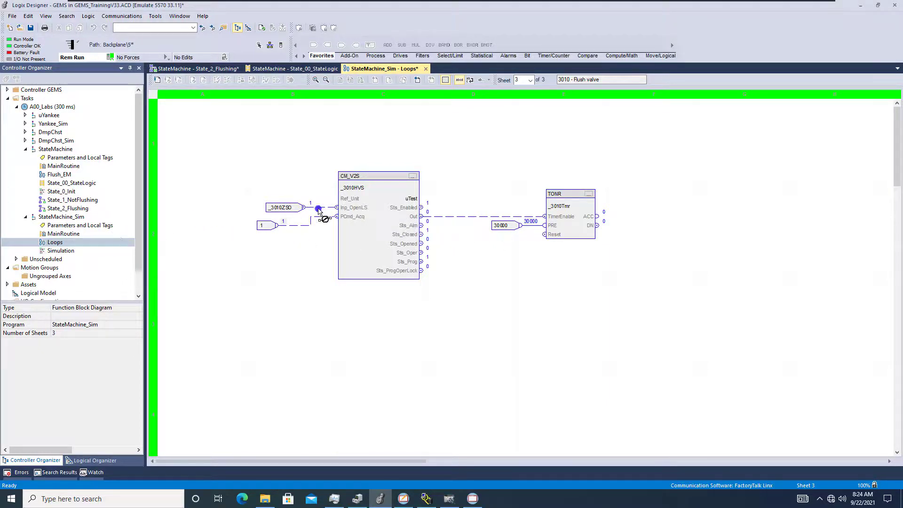
# Open the State_1_NotFlushing SFC routine from the Controller Organizer
pyautogui.click(72, 200)
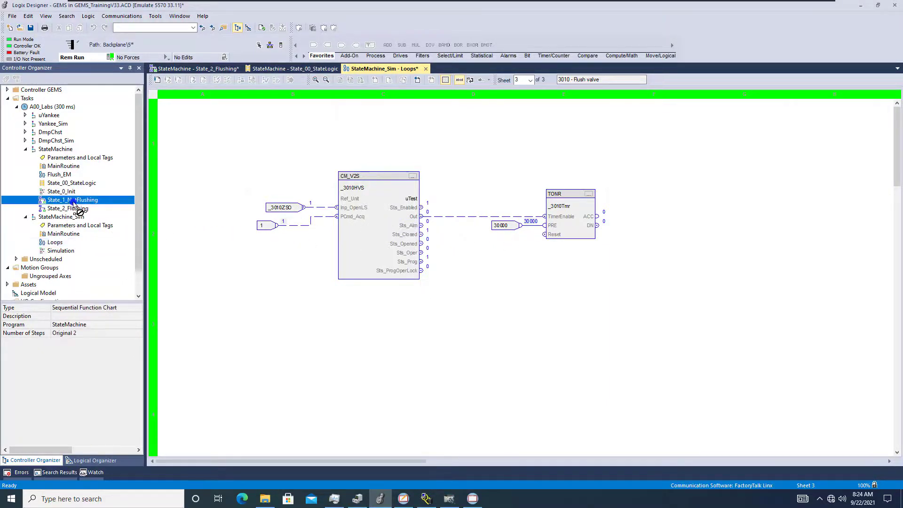
pyautogui.doubleClick(74, 200)
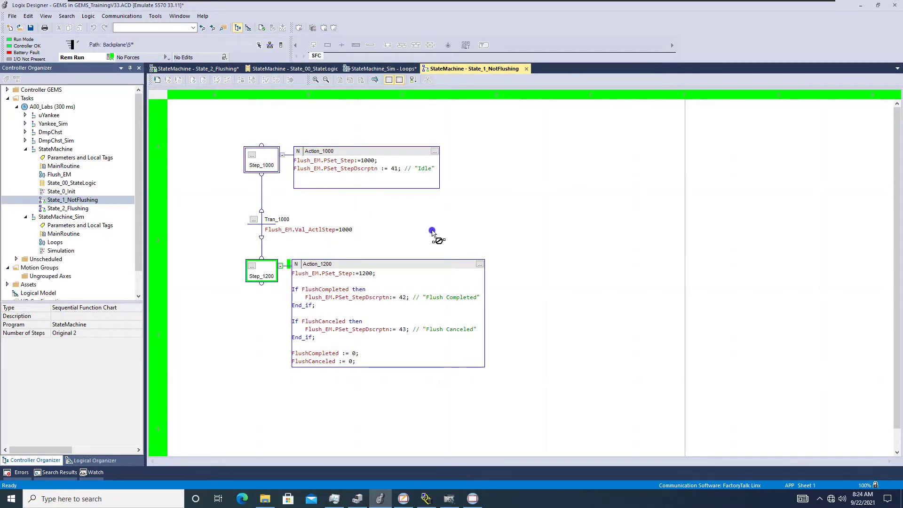